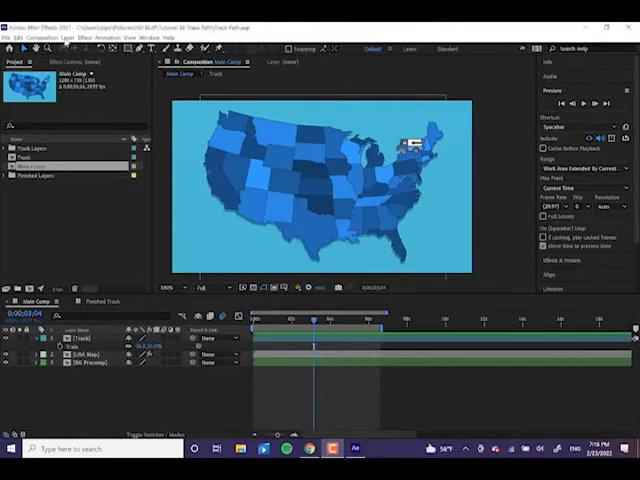
Show the Layer > New submenu listing the available new layer types
click(74, 36)
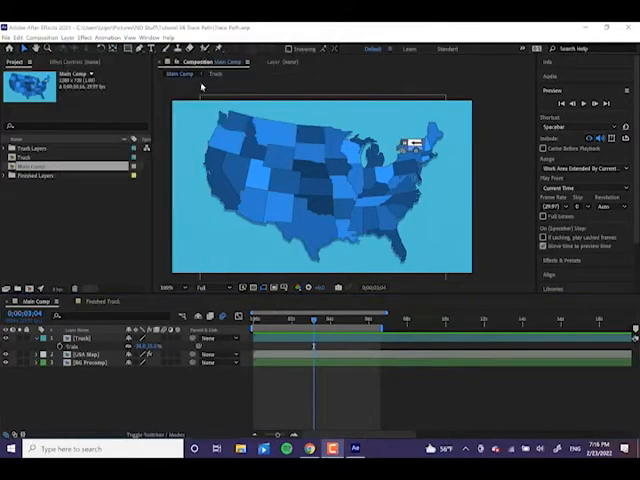
click(66, 38)
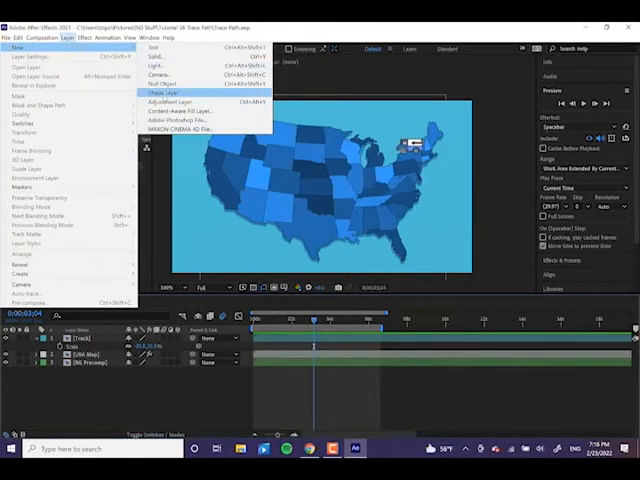
Add a shape layer with a white stroke and draw a curved route across the map
click(172, 92)
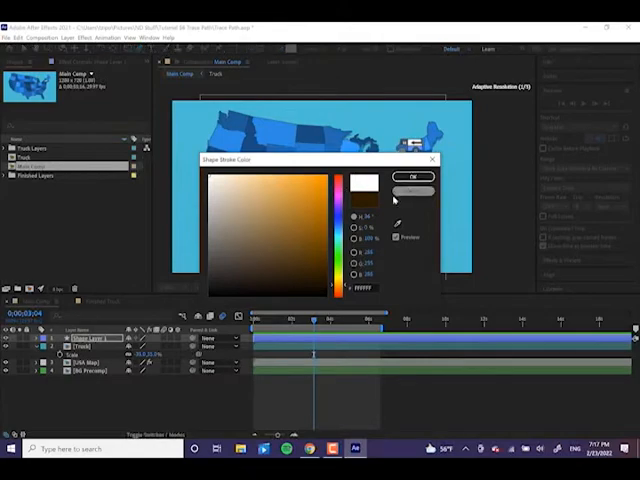
click(414, 176)
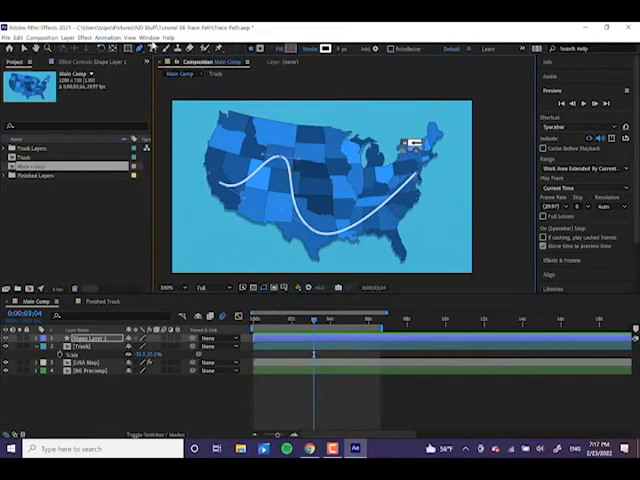
Run Create Nulls From Paths.jsx and attempt Trace Path, which raises an alert
click(148, 36)
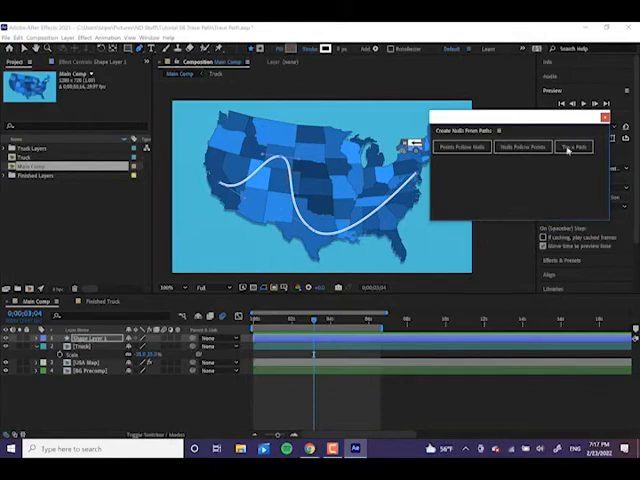
click(574, 148)
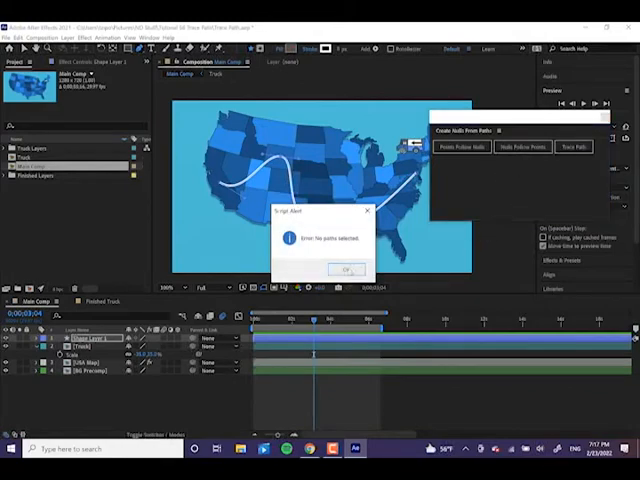
Dismiss the alert, select the shape's Path property and trace it into a null
click(344, 268)
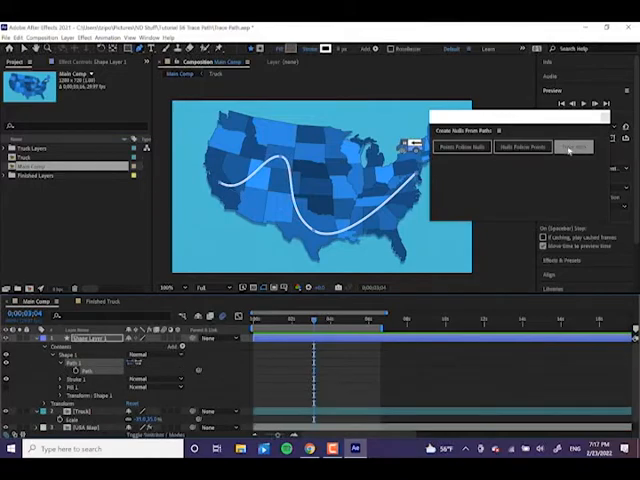
click(574, 148)
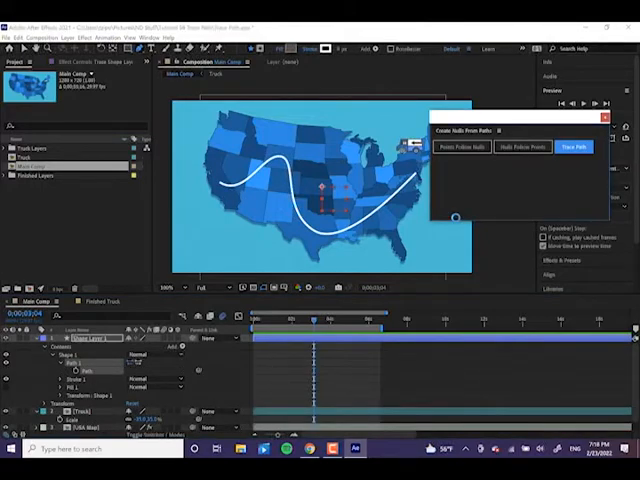
click(574, 148)
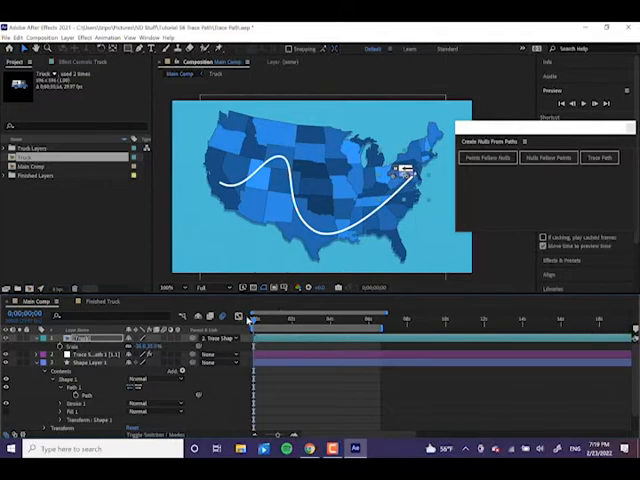
mouse_move(400, 164)
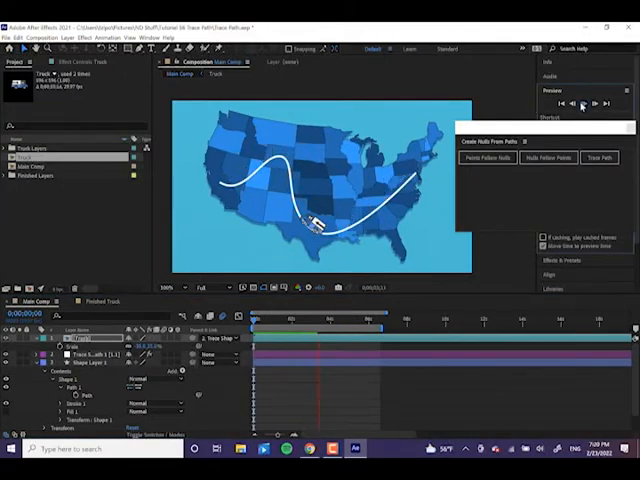
Orient the truck layer so it turns along the white motion path
click(320, 318)
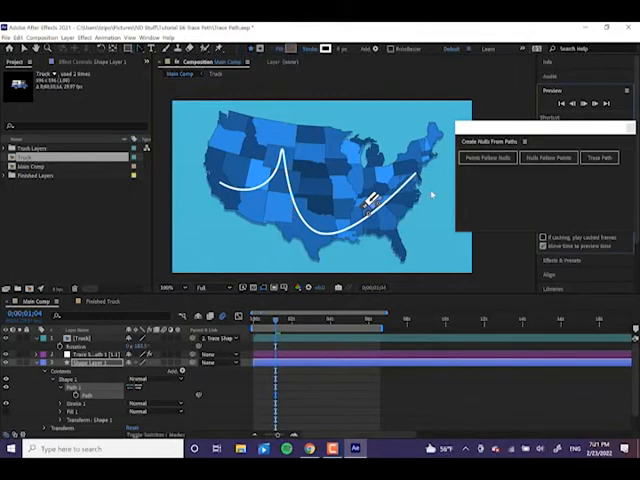
mouse_move(400, 96)
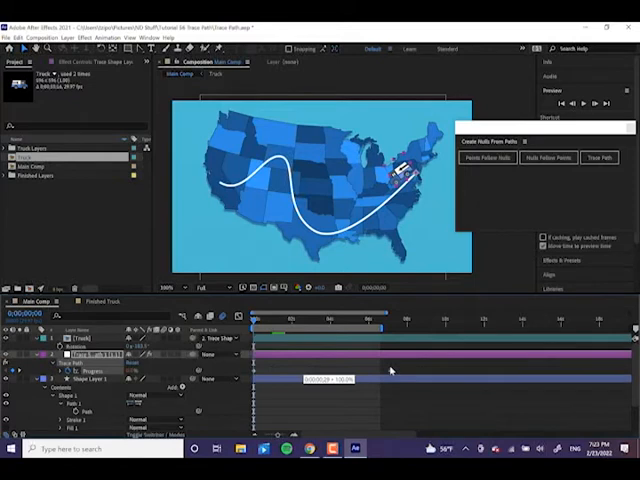
mouse_move(388, 372)
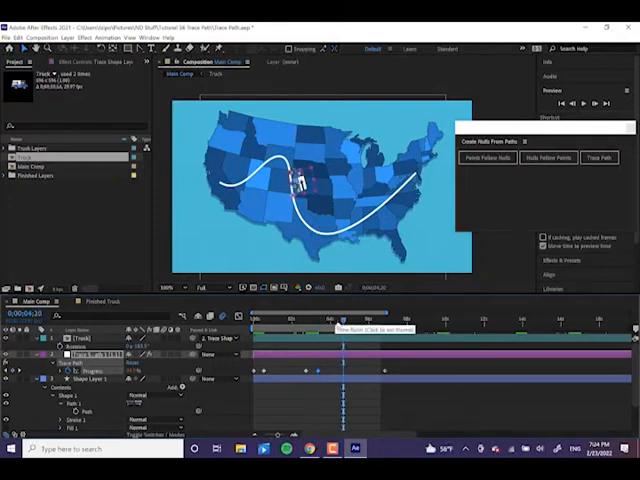
Add a hold keyframe on the null's progress so the truck pauses mid-route
click(350, 318)
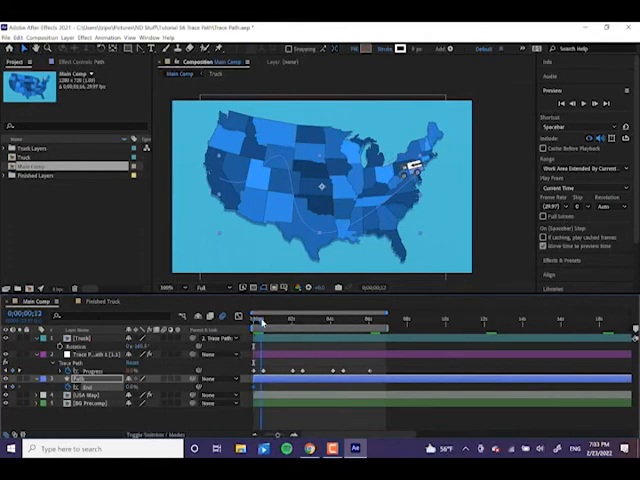
Add a Trim Paths operation to the white route shape's Contents
click(268, 318)
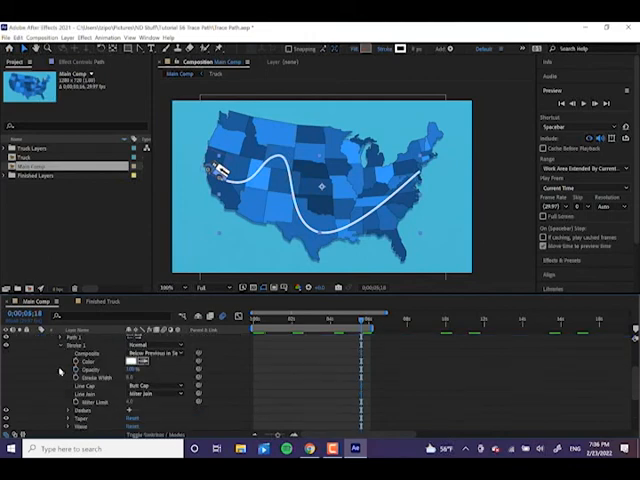
click(156, 384)
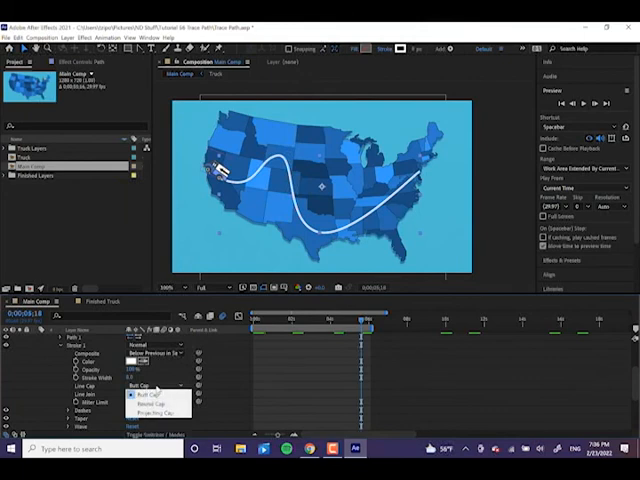
click(156, 398)
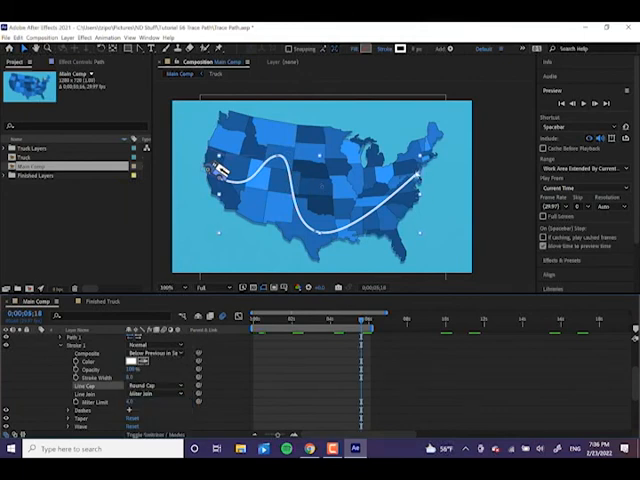